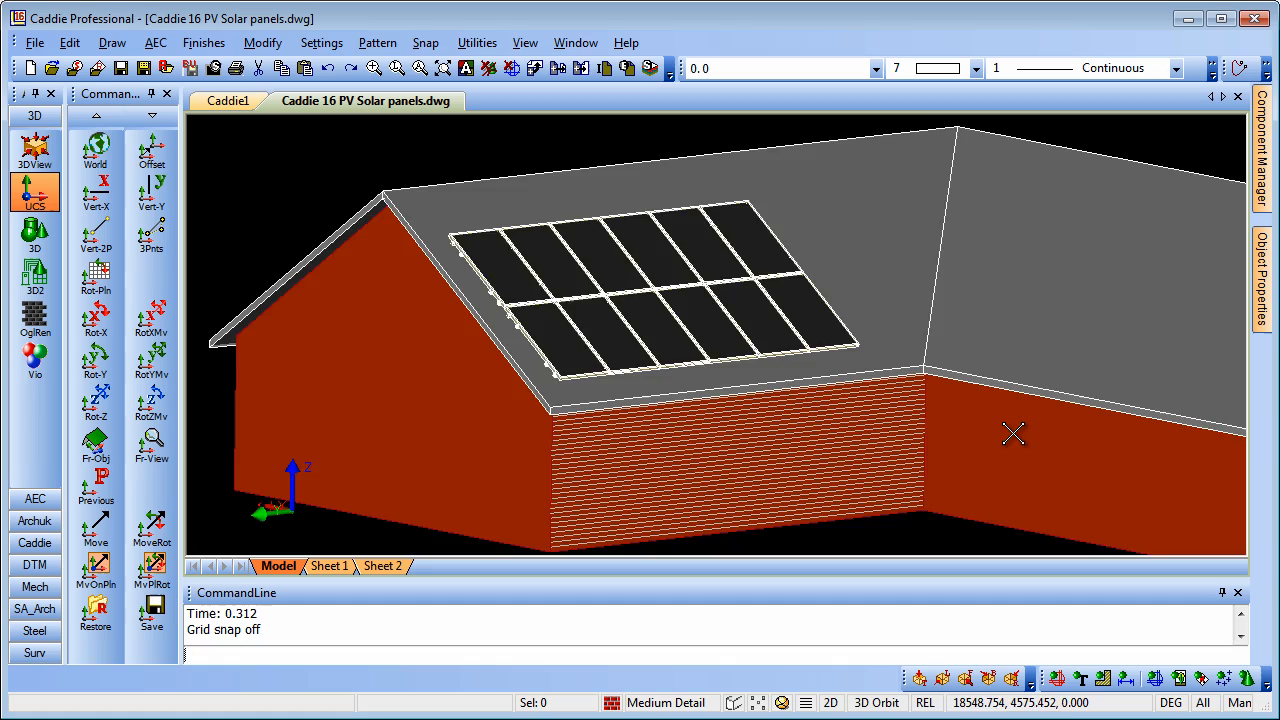
Orbit the house model to view it from its other side
drag(1012, 432, 892, 442)
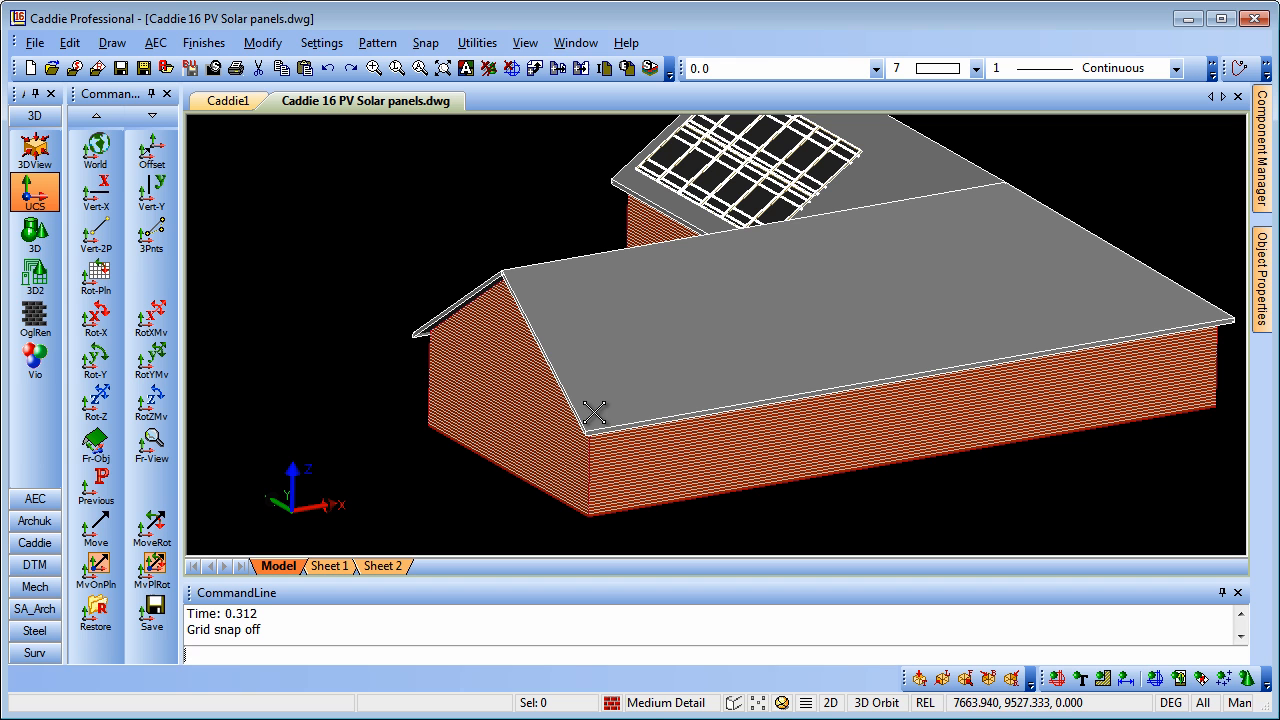
mouse_move(1016, 318)
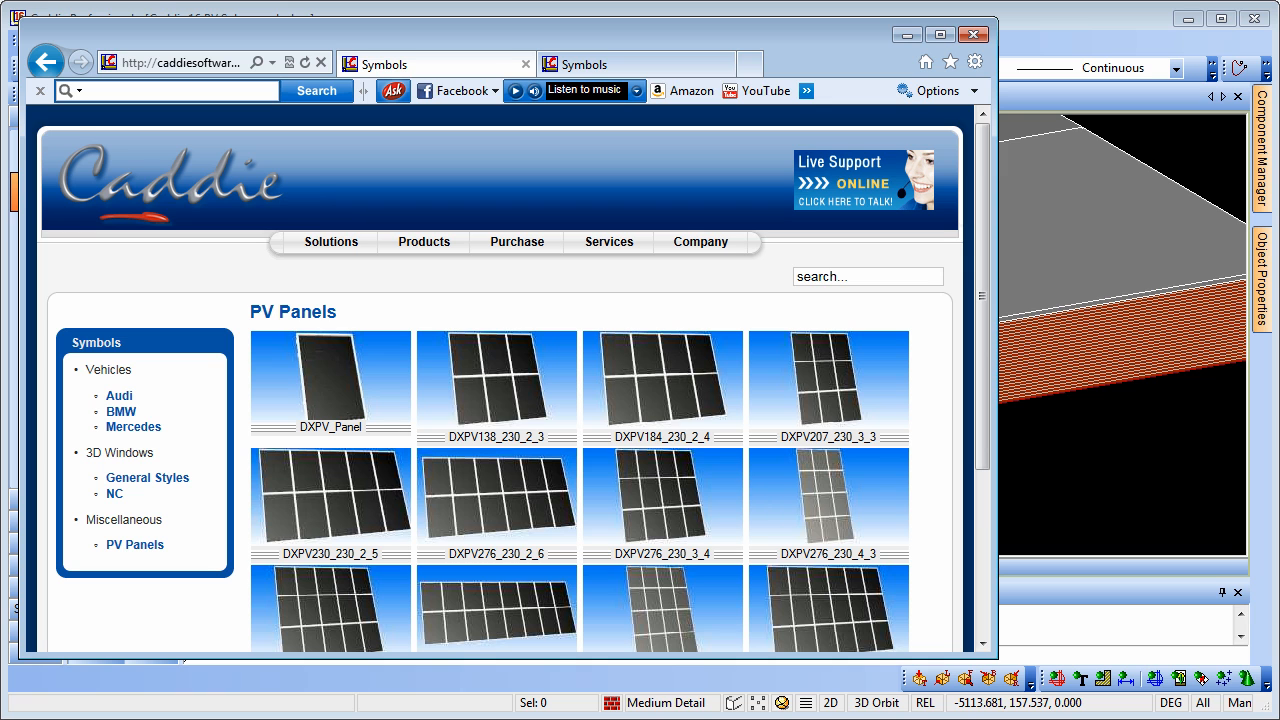
mouse_move(136, 468)
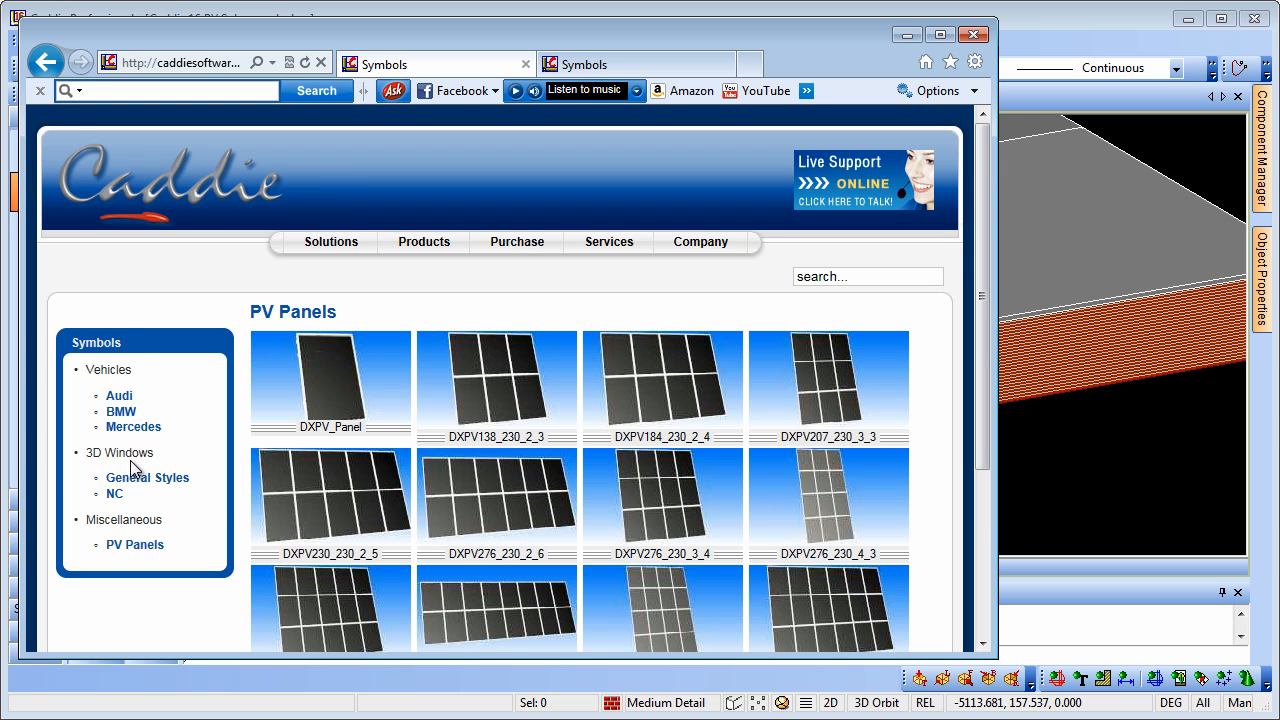
mouse_move(140, 562)
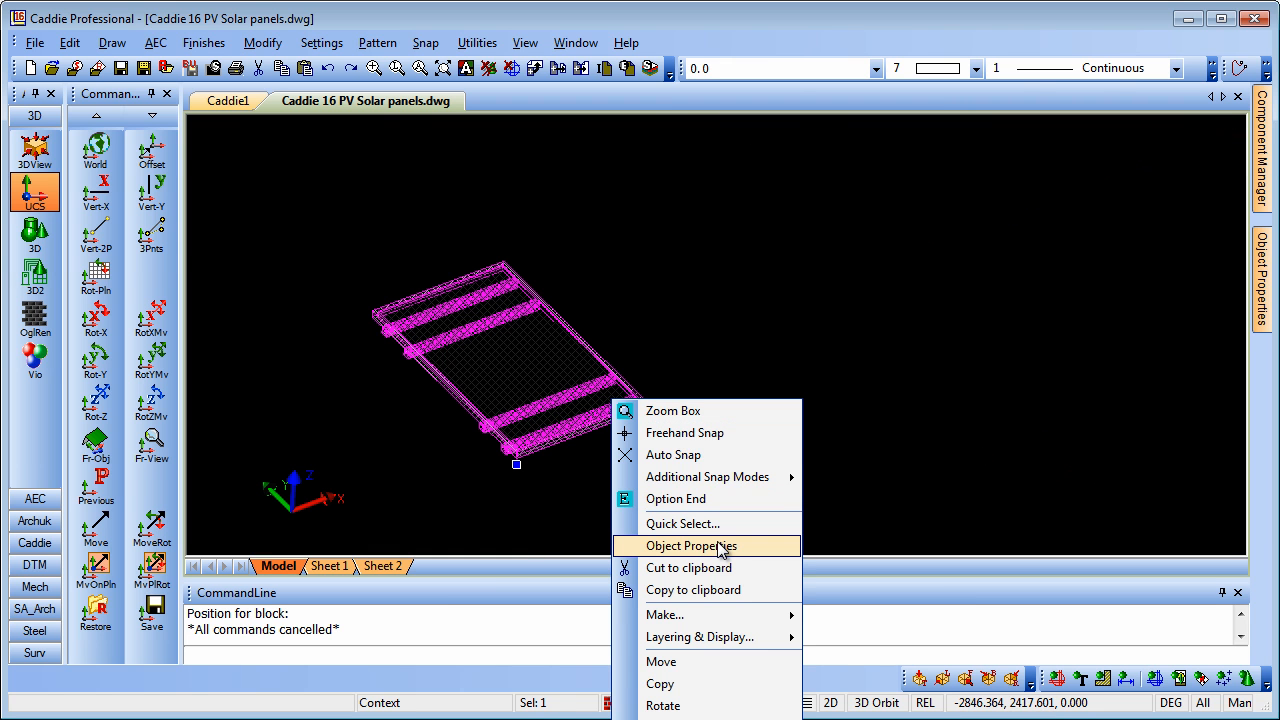
Check the placed DXPV_Panel block's properties: scale factors 1 and rotation angle 0
click(692, 544)
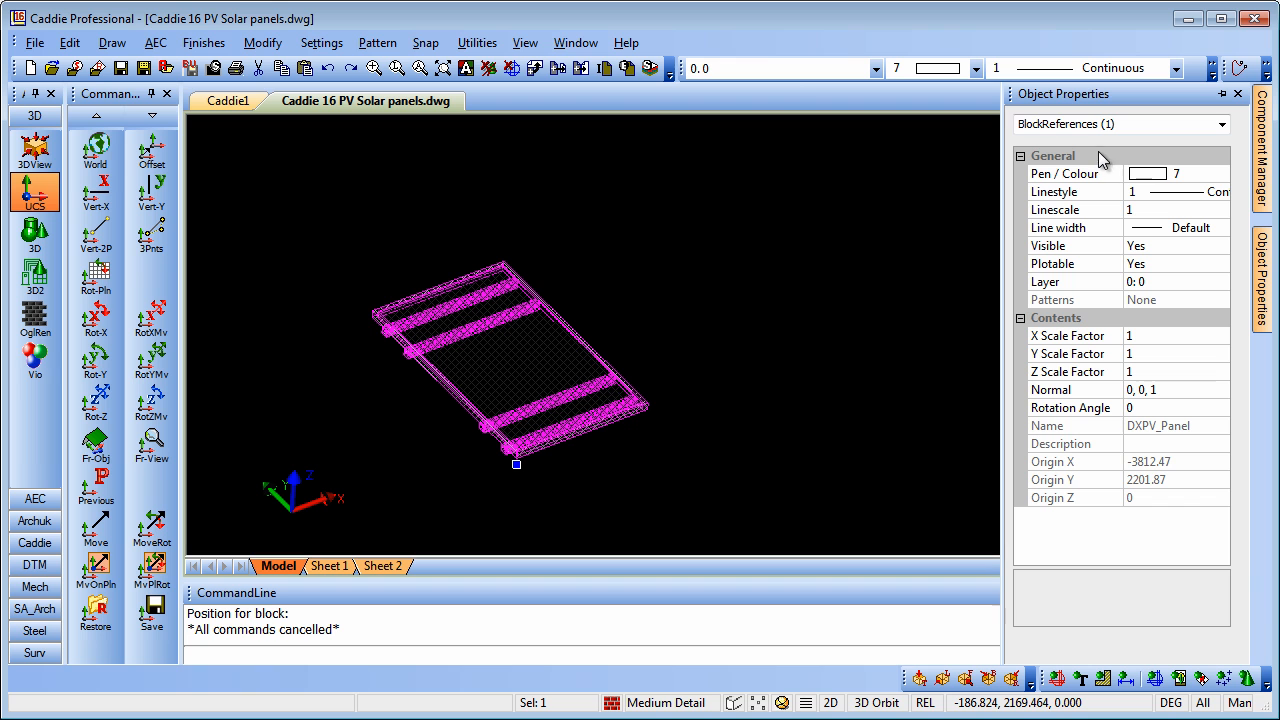
mouse_move(842, 452)
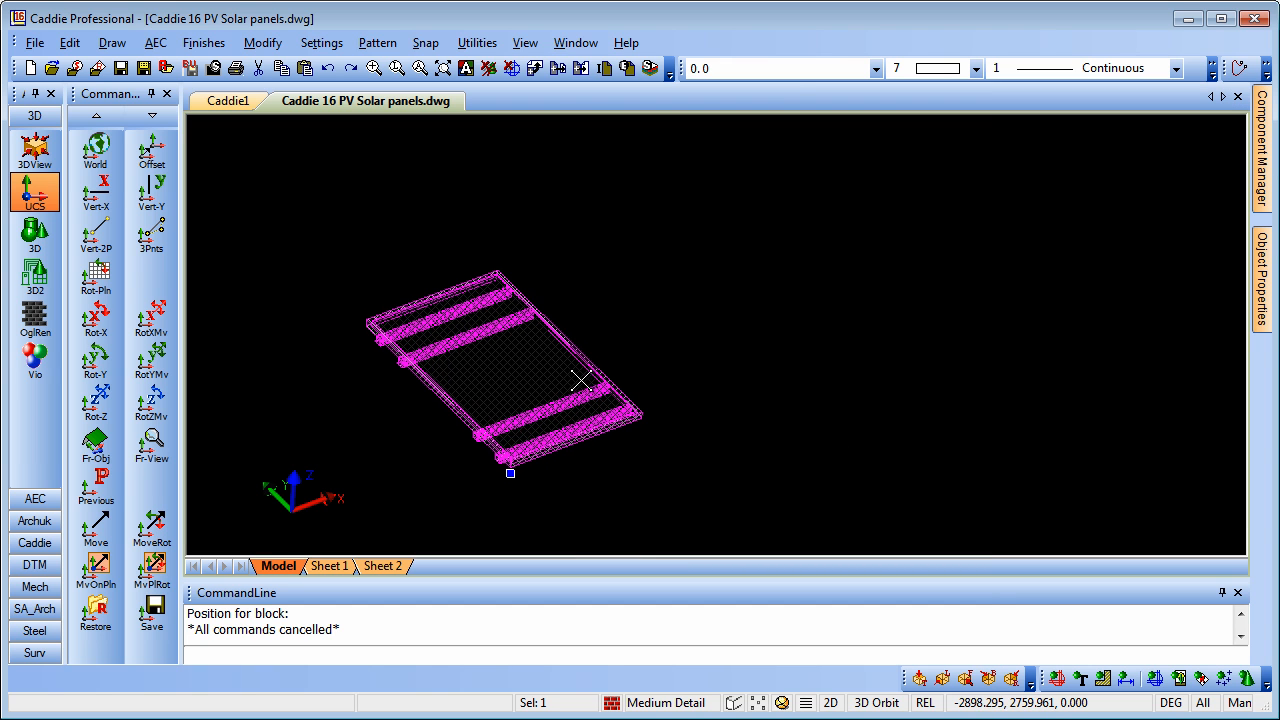
mouse_move(542, 350)
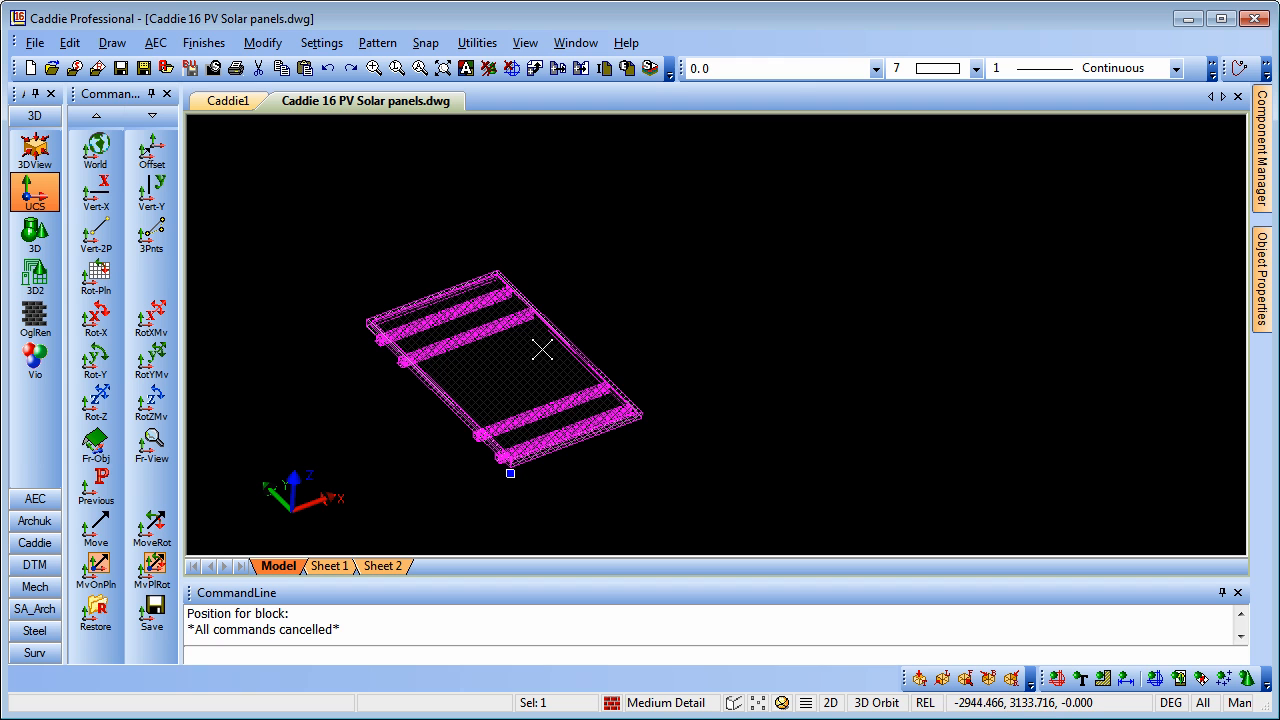
mouse_move(550, 358)
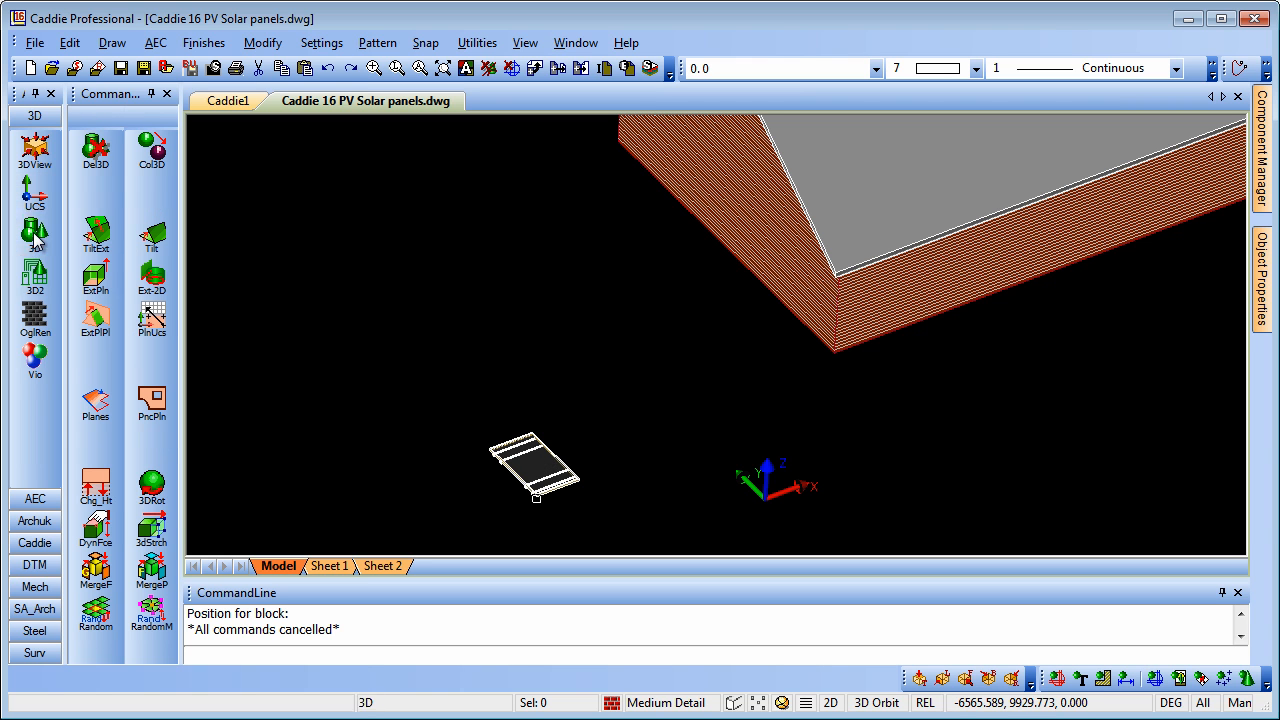
Set 3D Rotate to UCS X axis, Object selection, 35° anticlockwise and apply it to the panel
click(152, 486)
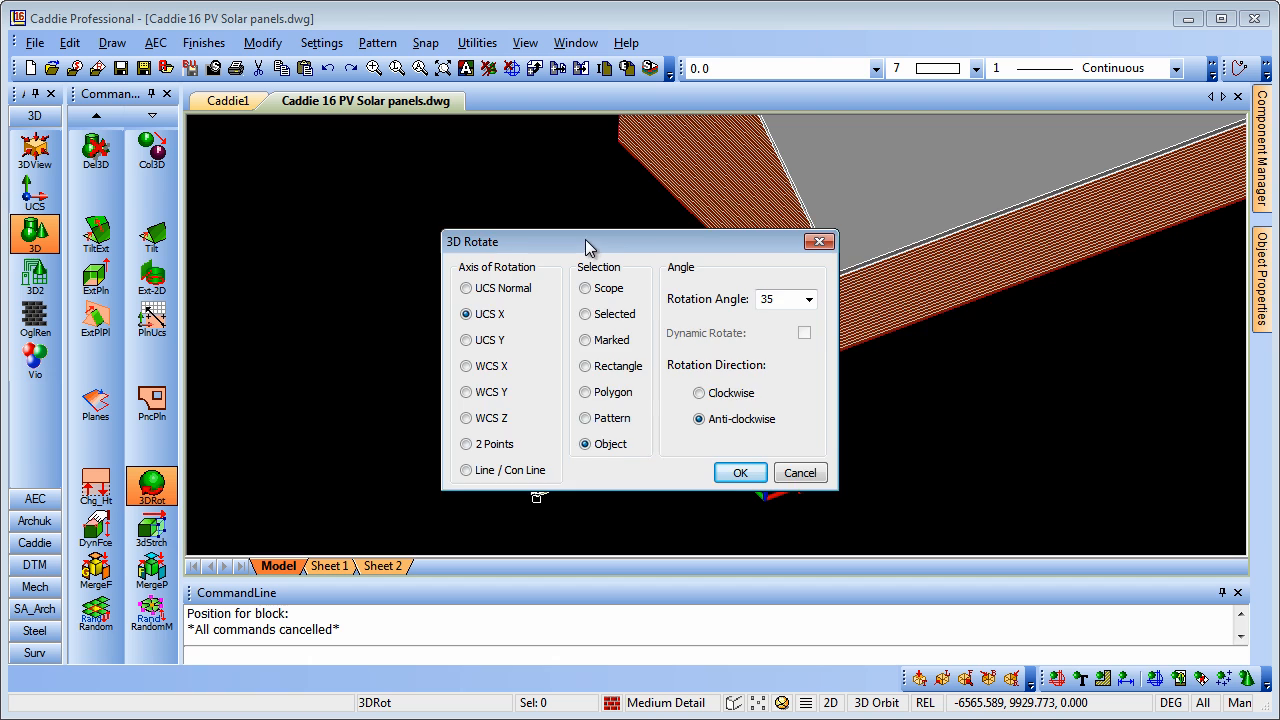
drag(590, 240, 880, 200)
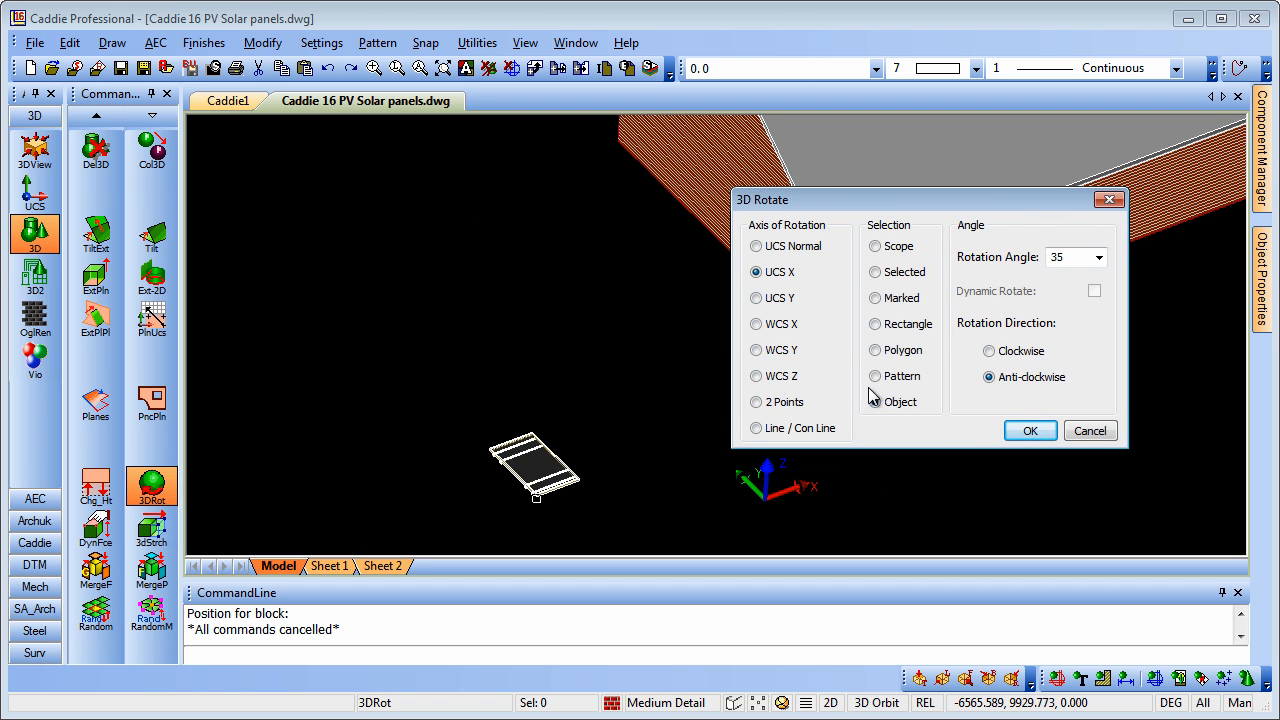
click(876, 400)
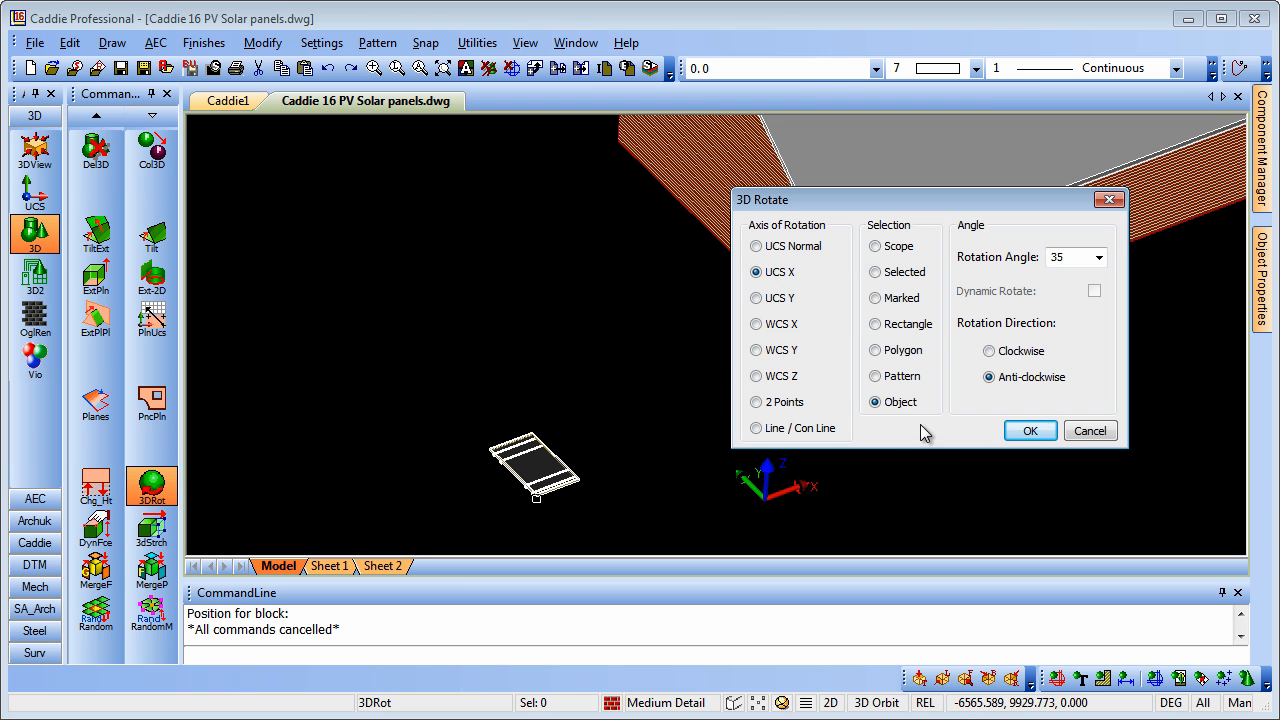
click(876, 400)
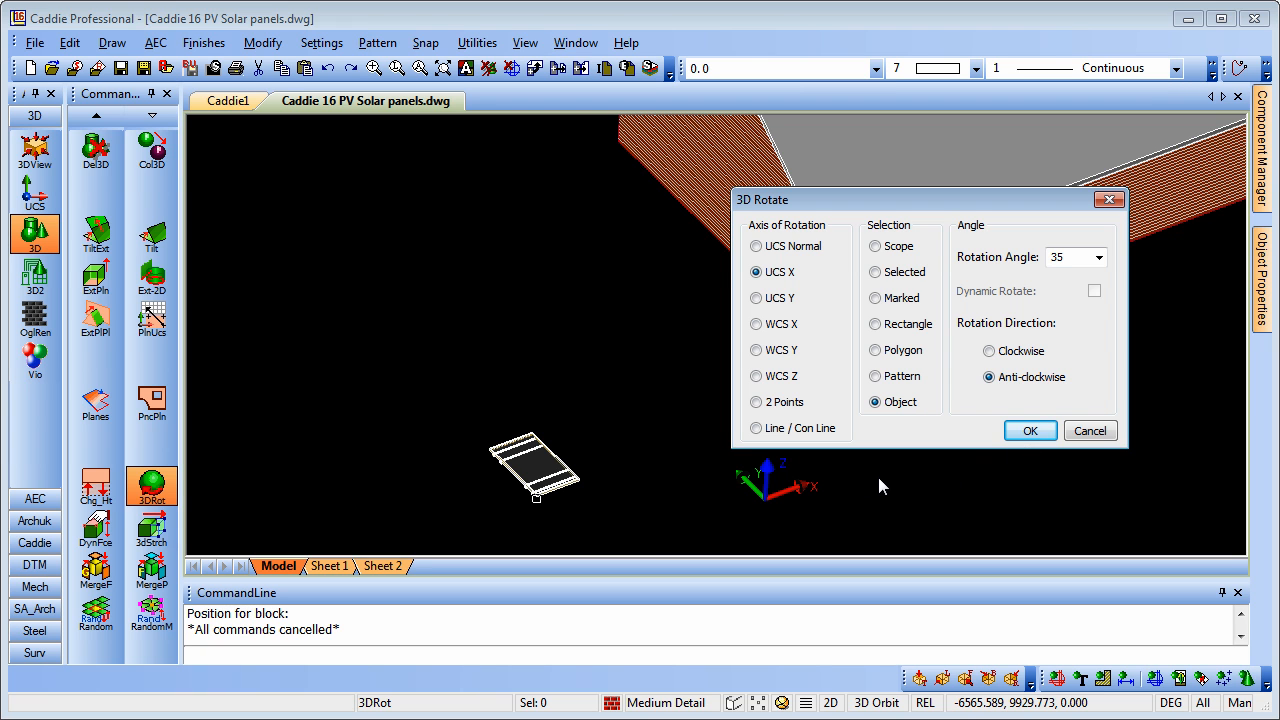
mouse_move(920, 464)
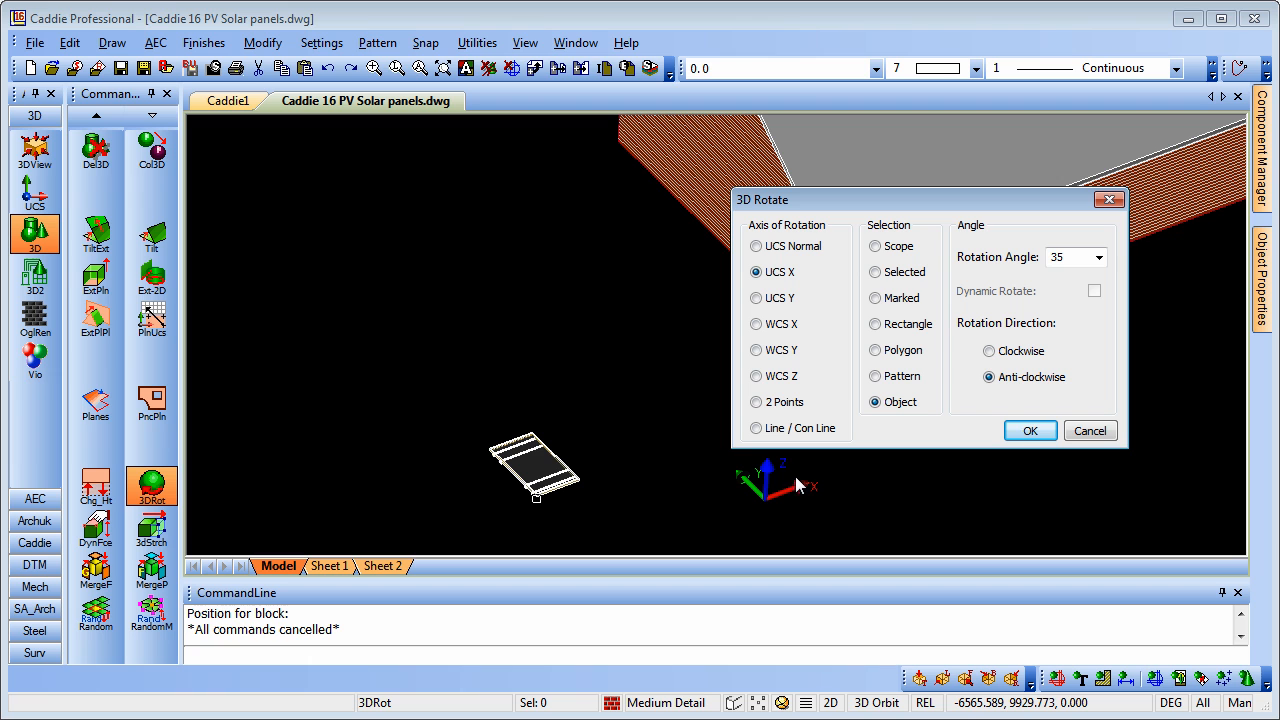
mouse_move(824, 470)
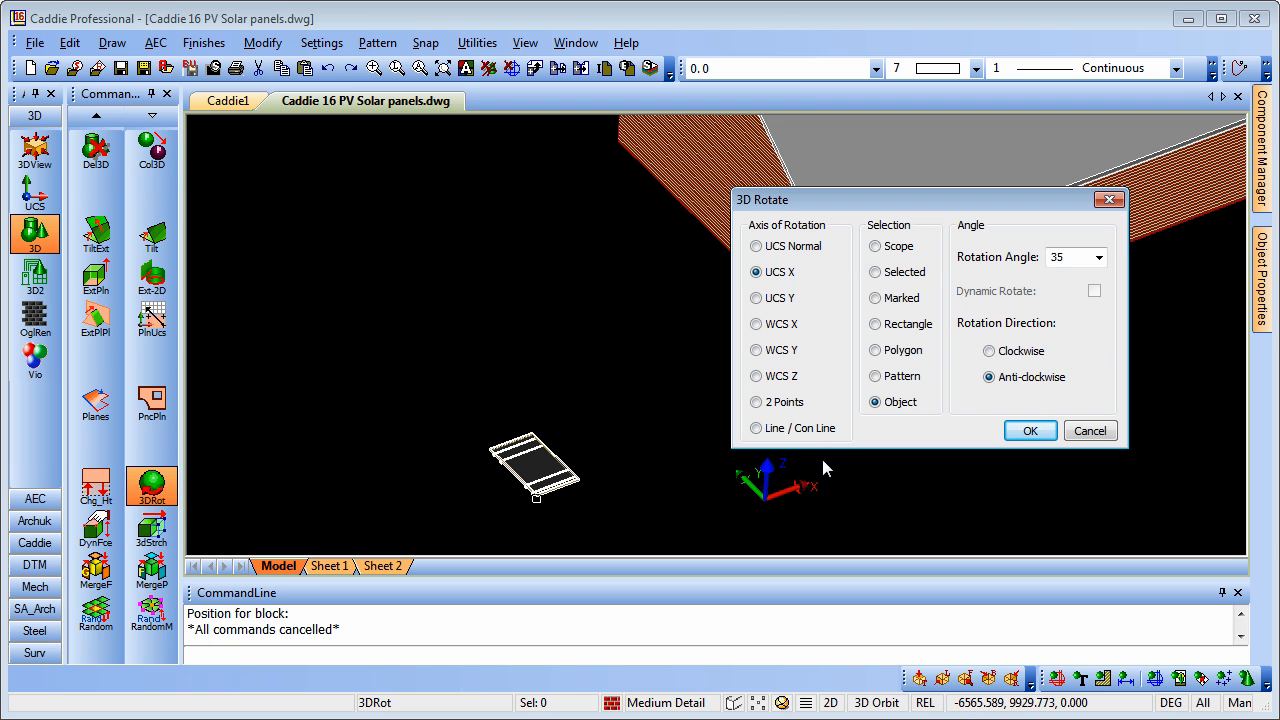
mouse_move(1004, 462)
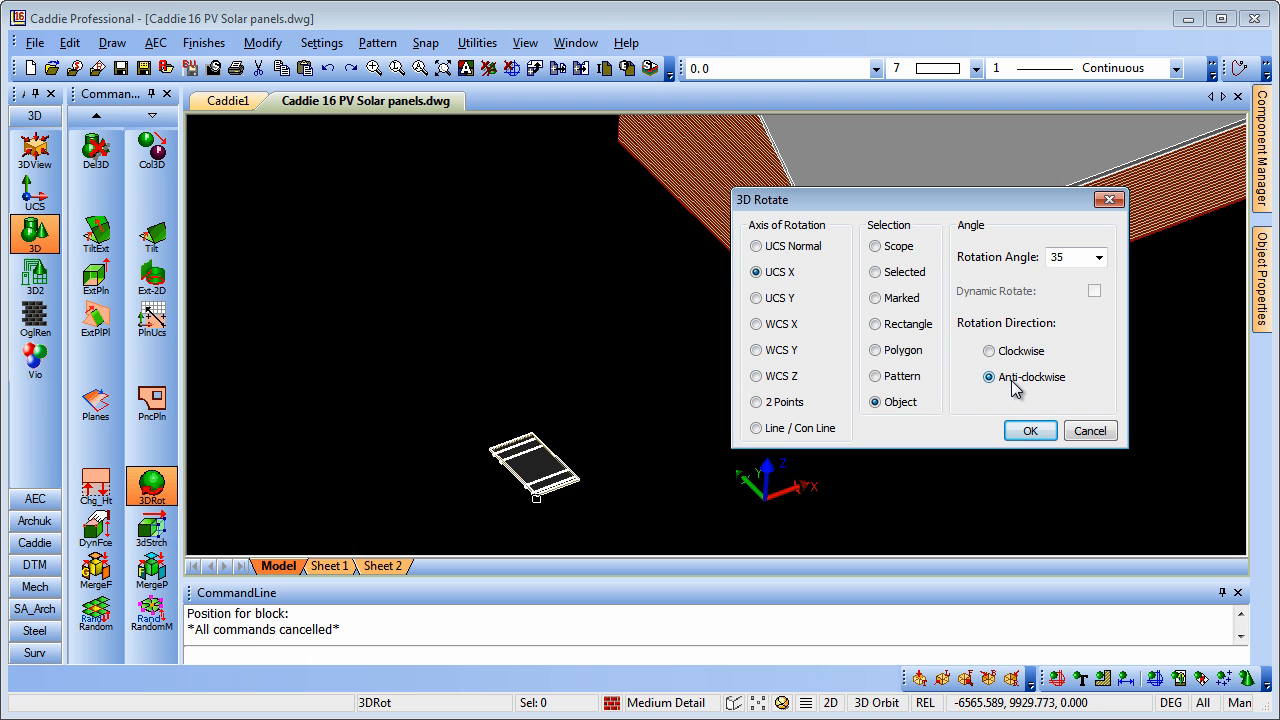
mouse_move(1012, 408)
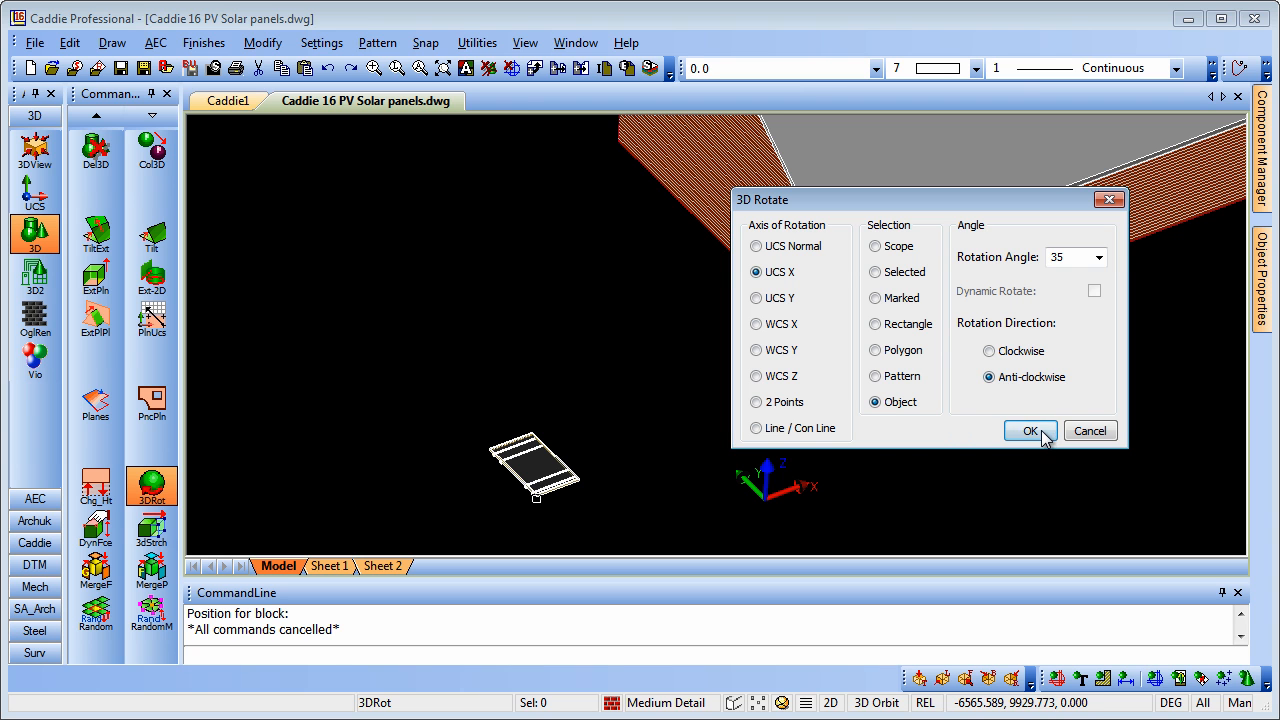
click(1030, 430)
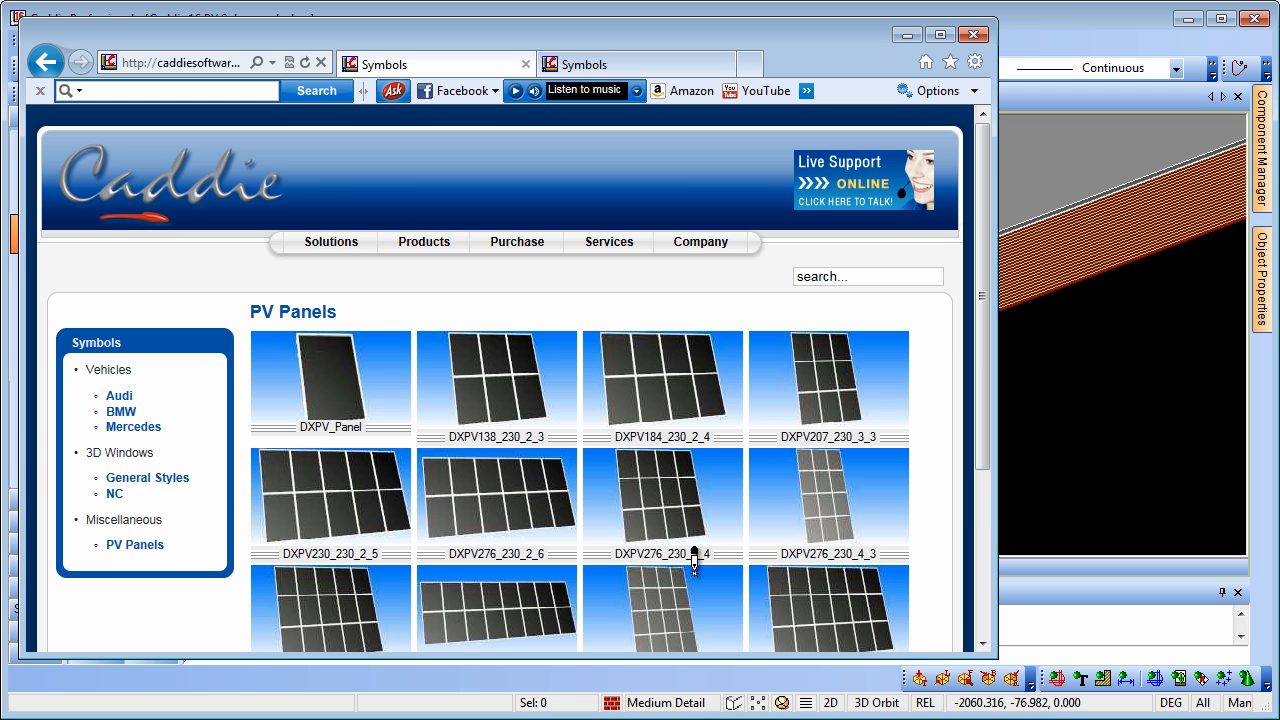
mouse_move(508, 490)
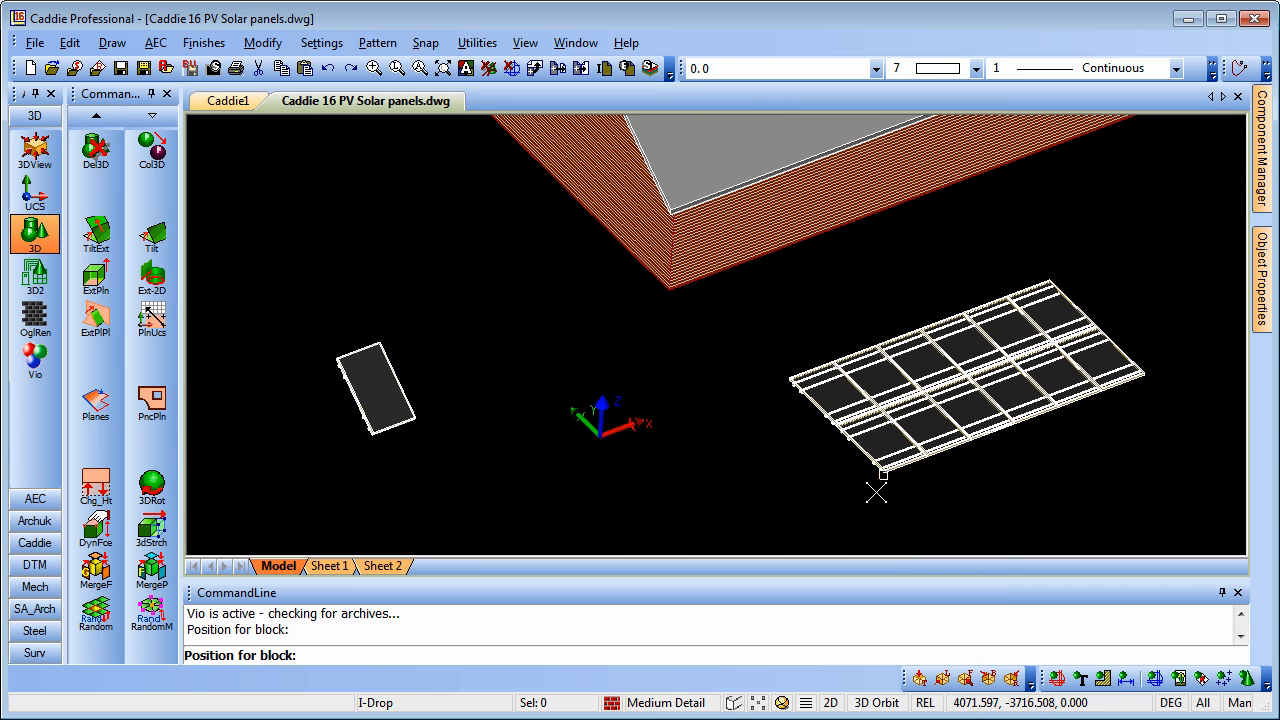
Rotate the PV array block 35° anticlockwise about the UCS X axis to match the roof pitch
key(Escape)
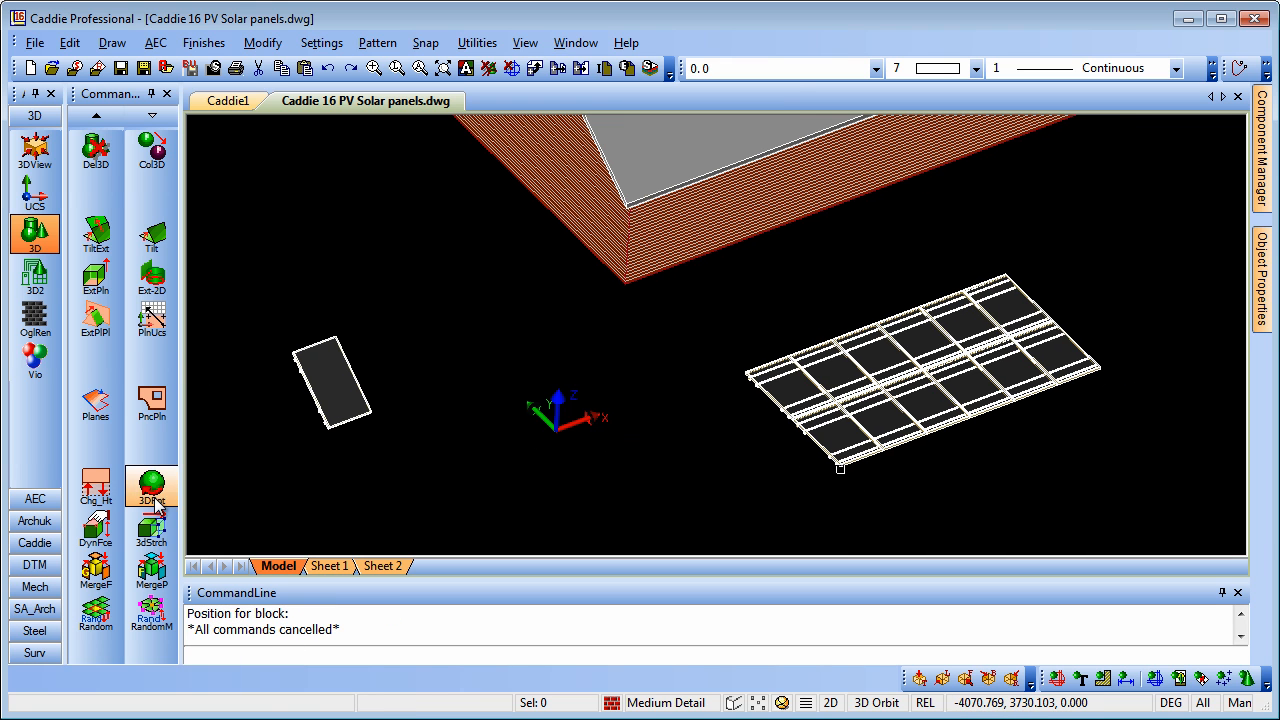
click(150, 486)
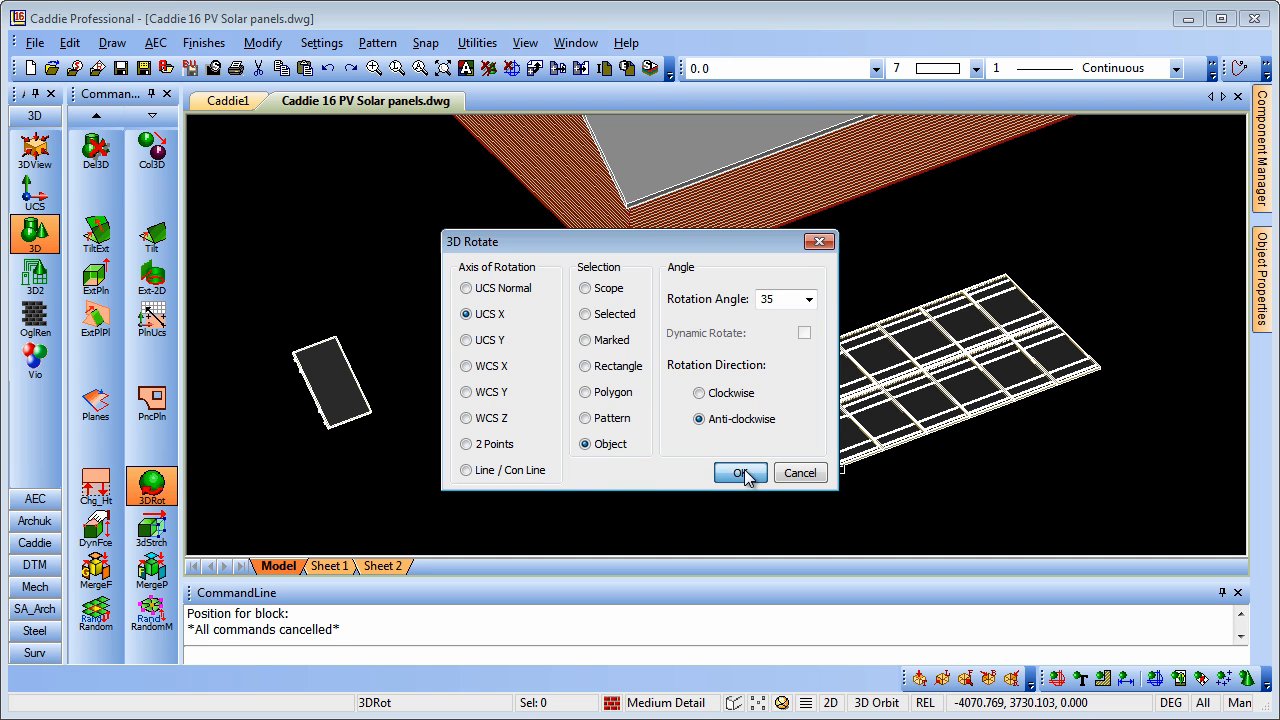
click(736, 472)
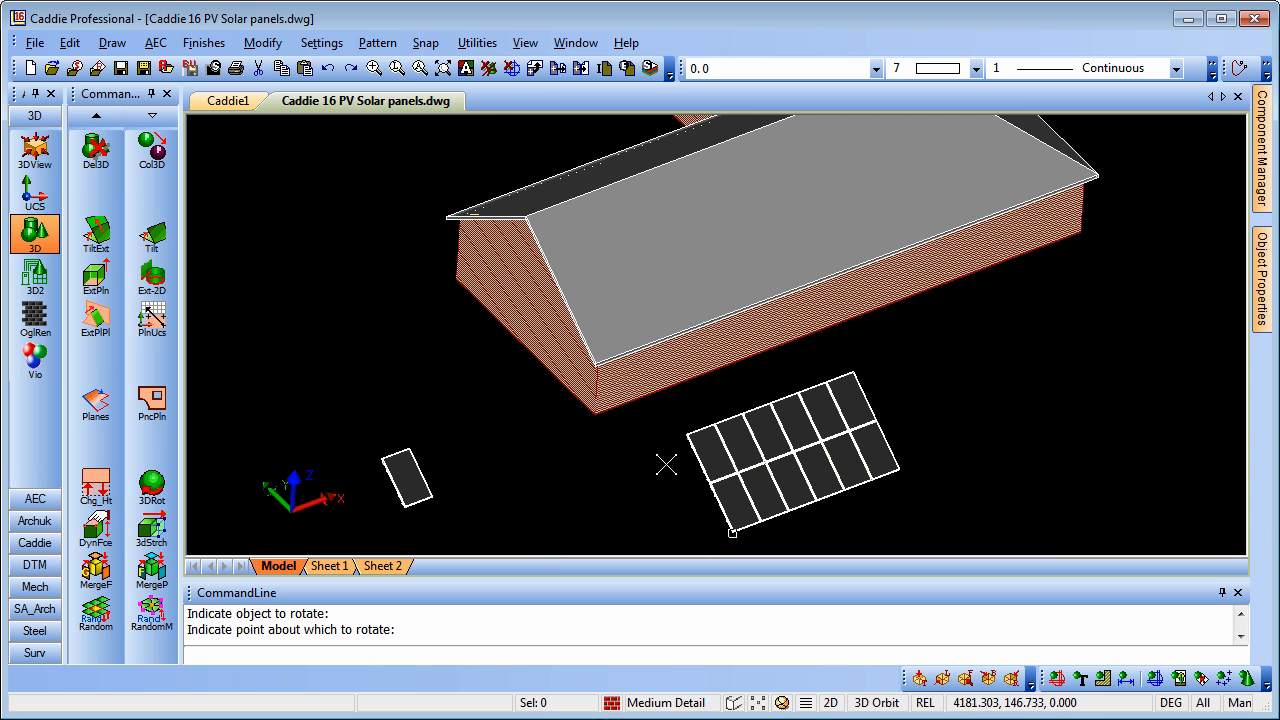
mouse_move(614, 442)
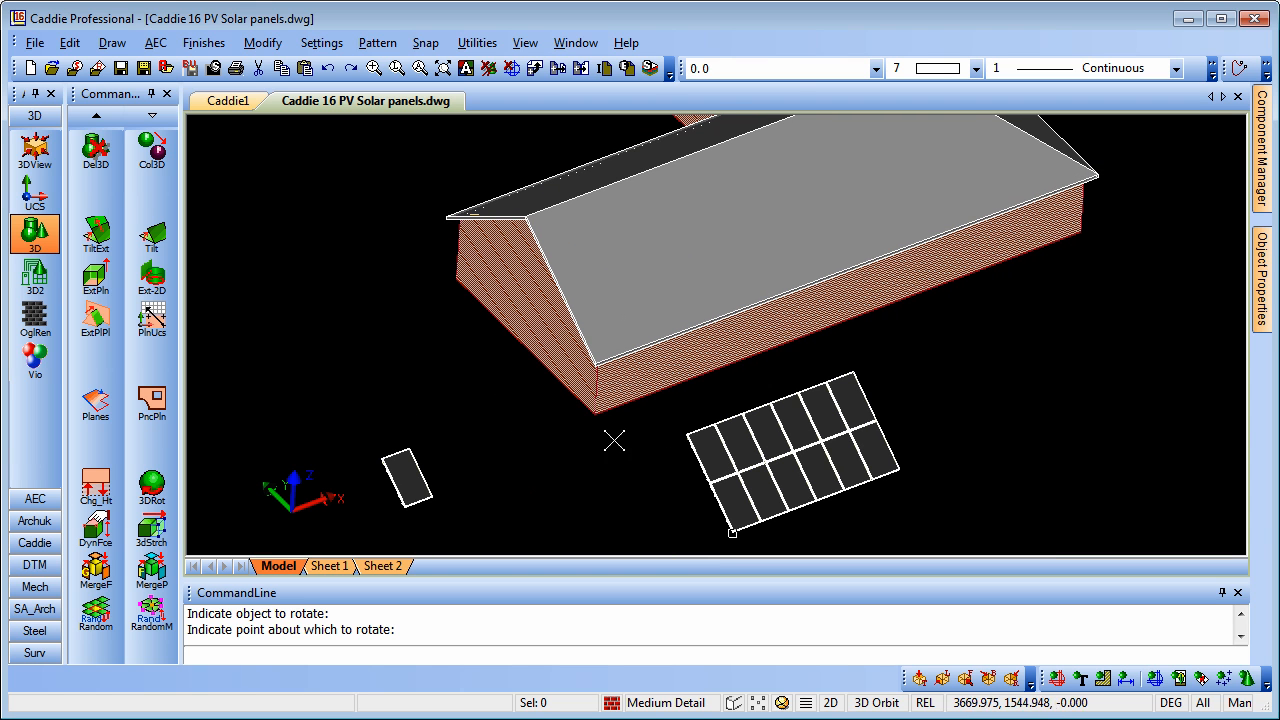
mouse_move(316, 496)
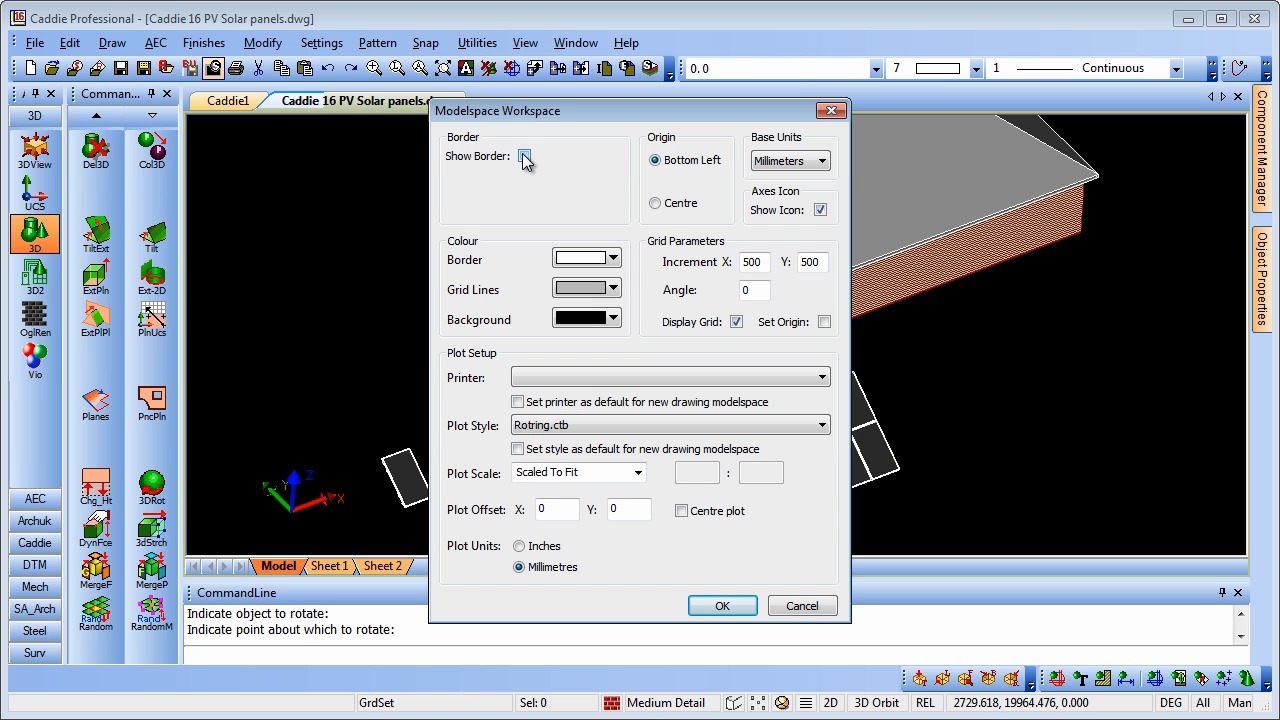
Turn on the modelspace border at A3, 1:25, keeping the 500 by 500 display grid
click(524, 156)
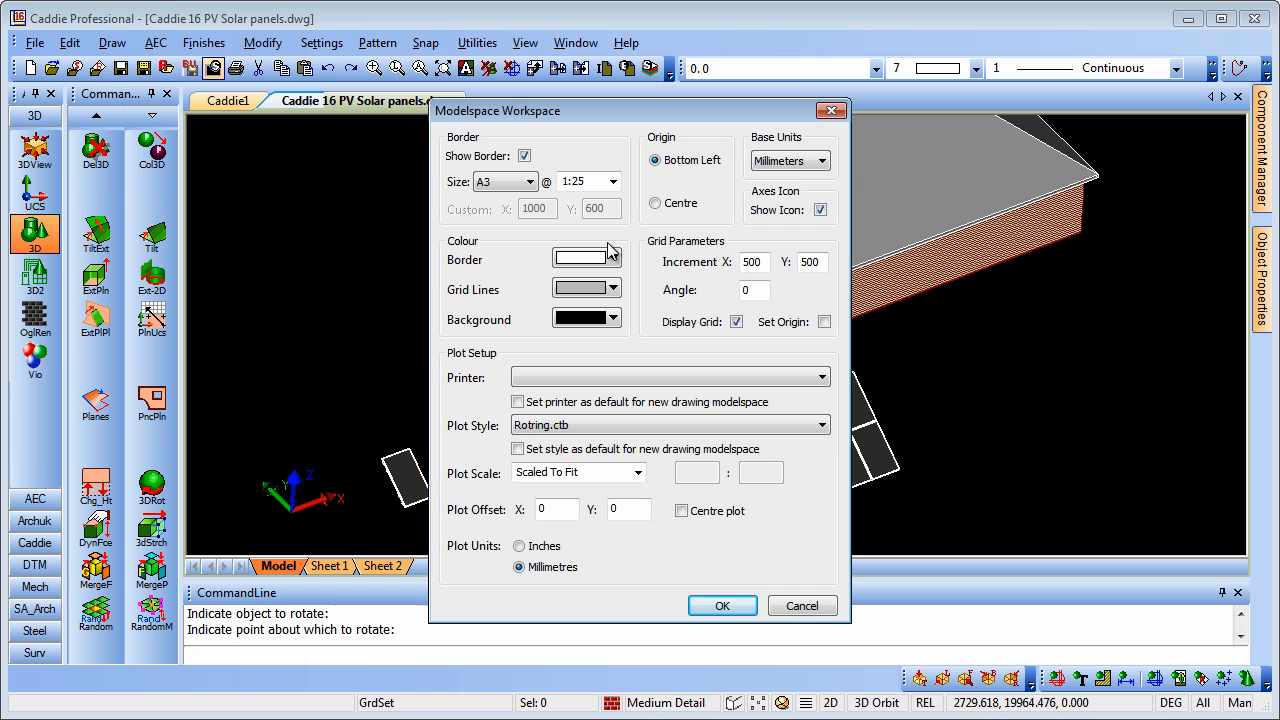
click(580, 180)
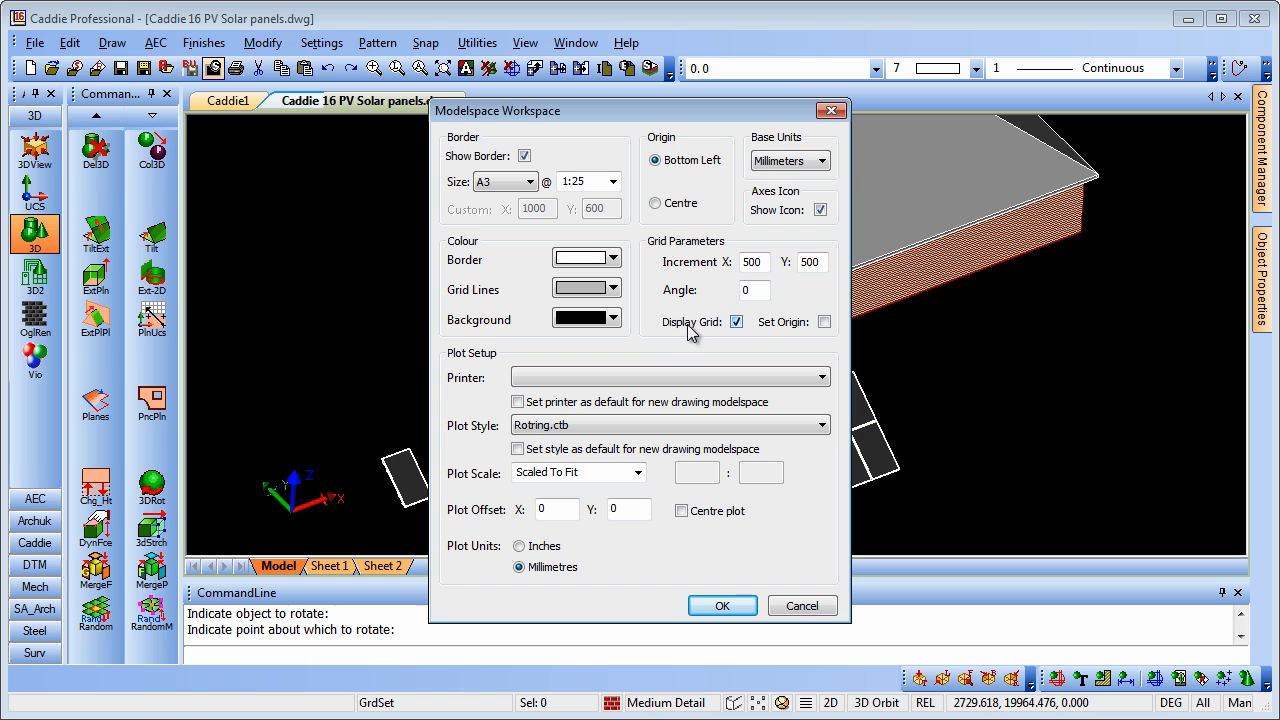
click(754, 262)
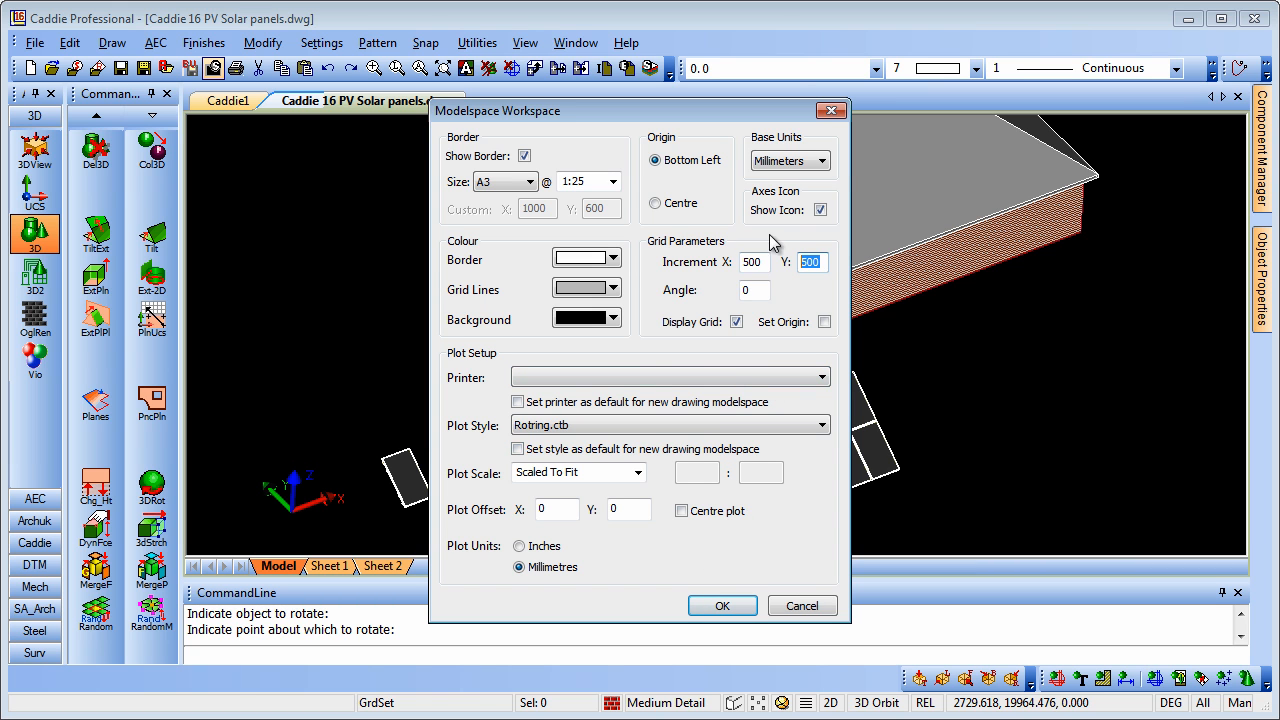
click(722, 604)
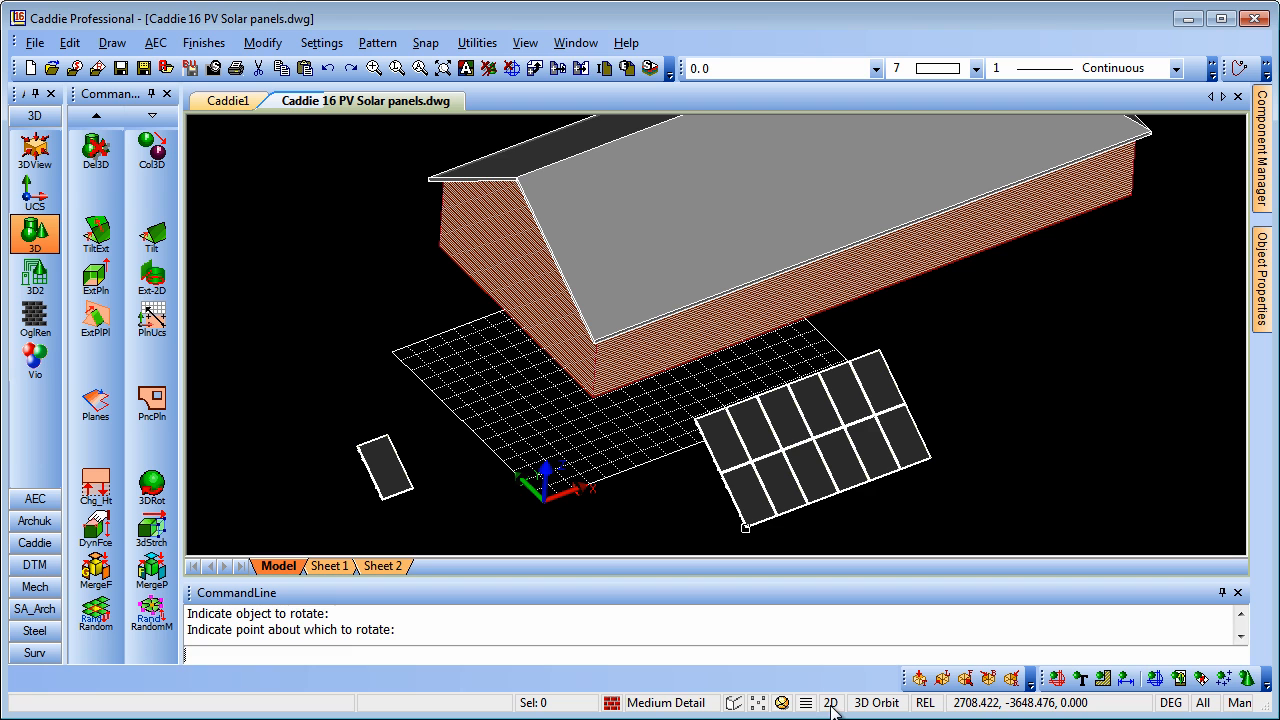
mouse_move(524, 412)
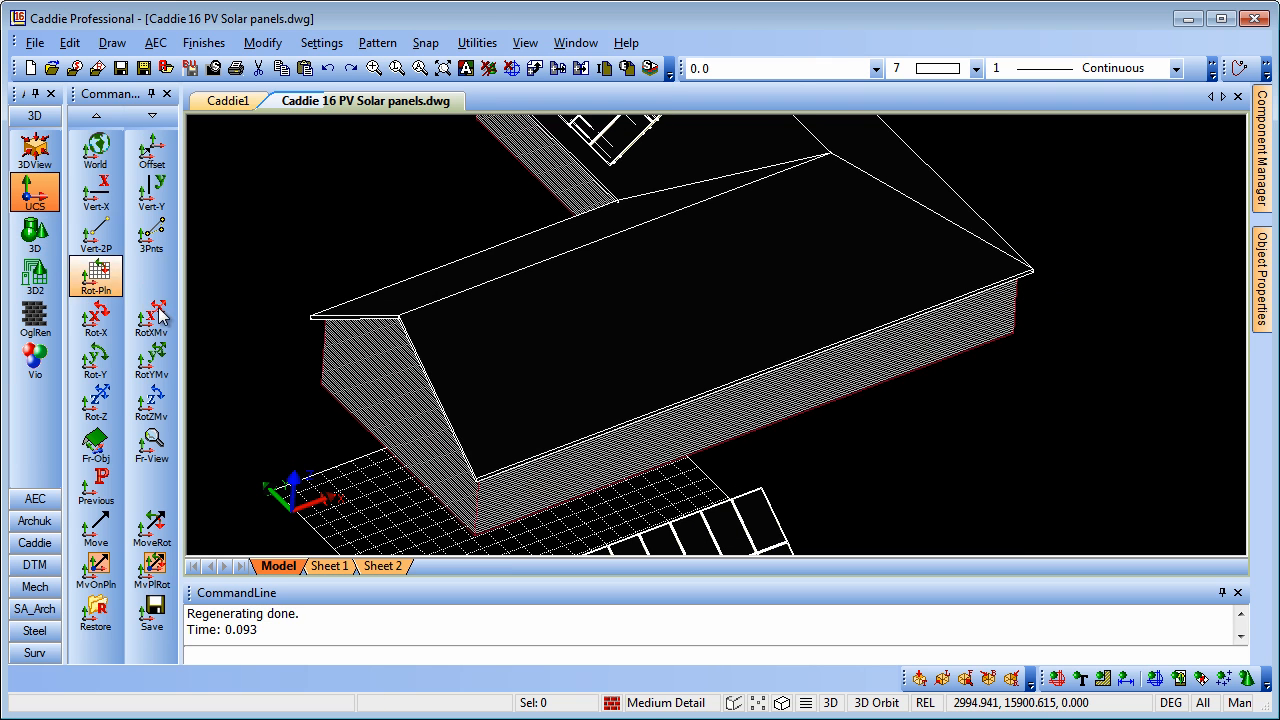
Define the working plane by 3 points with its origin at the roof eave corner
click(152, 232)
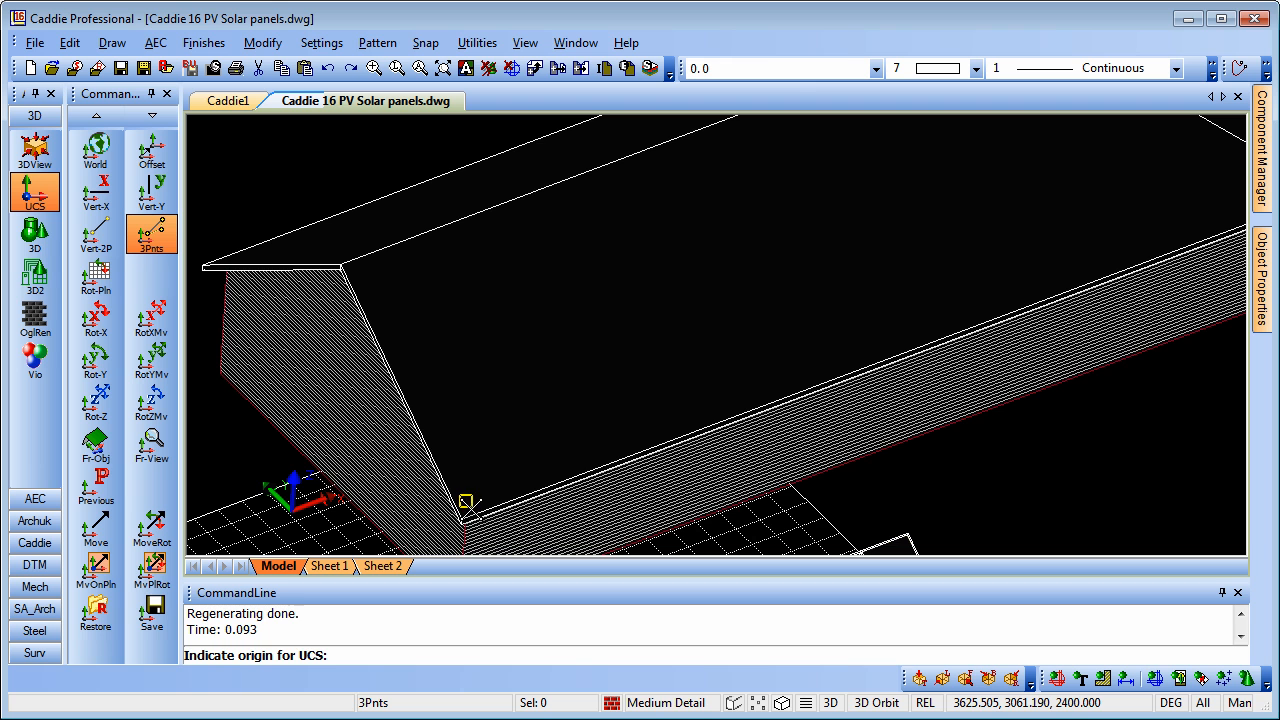
click(468, 504)
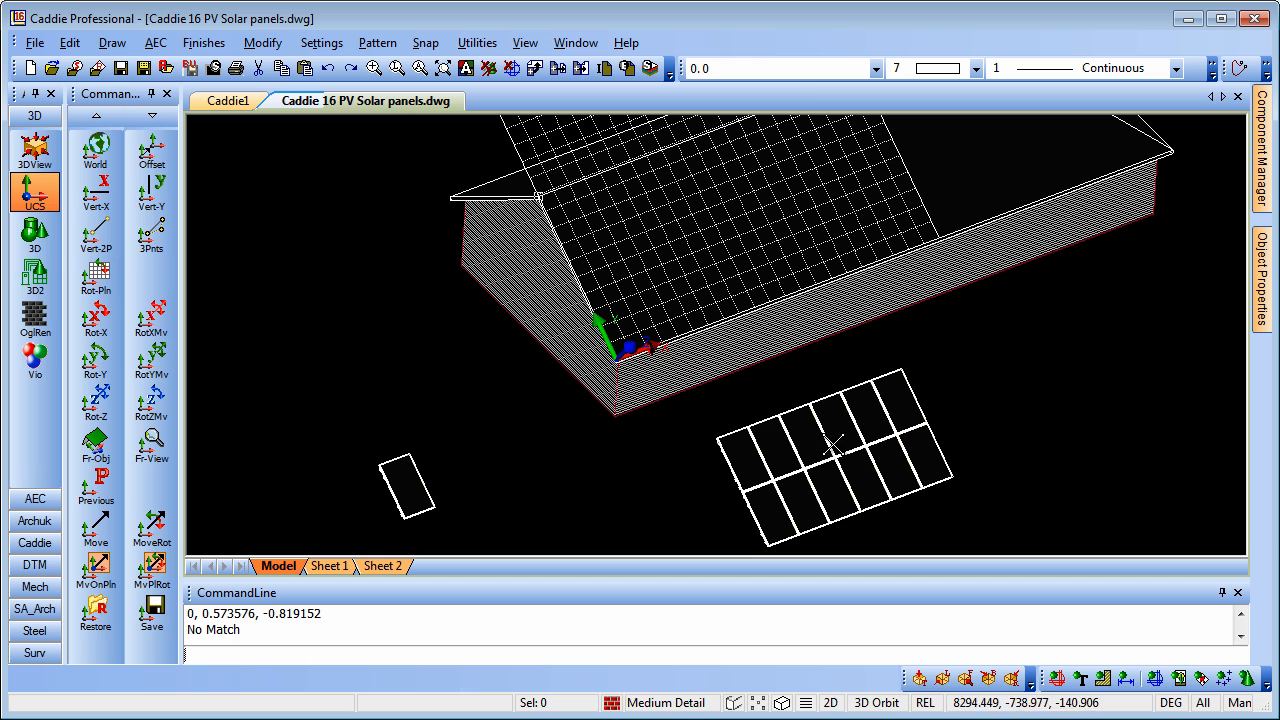
mouse_move(758, 436)
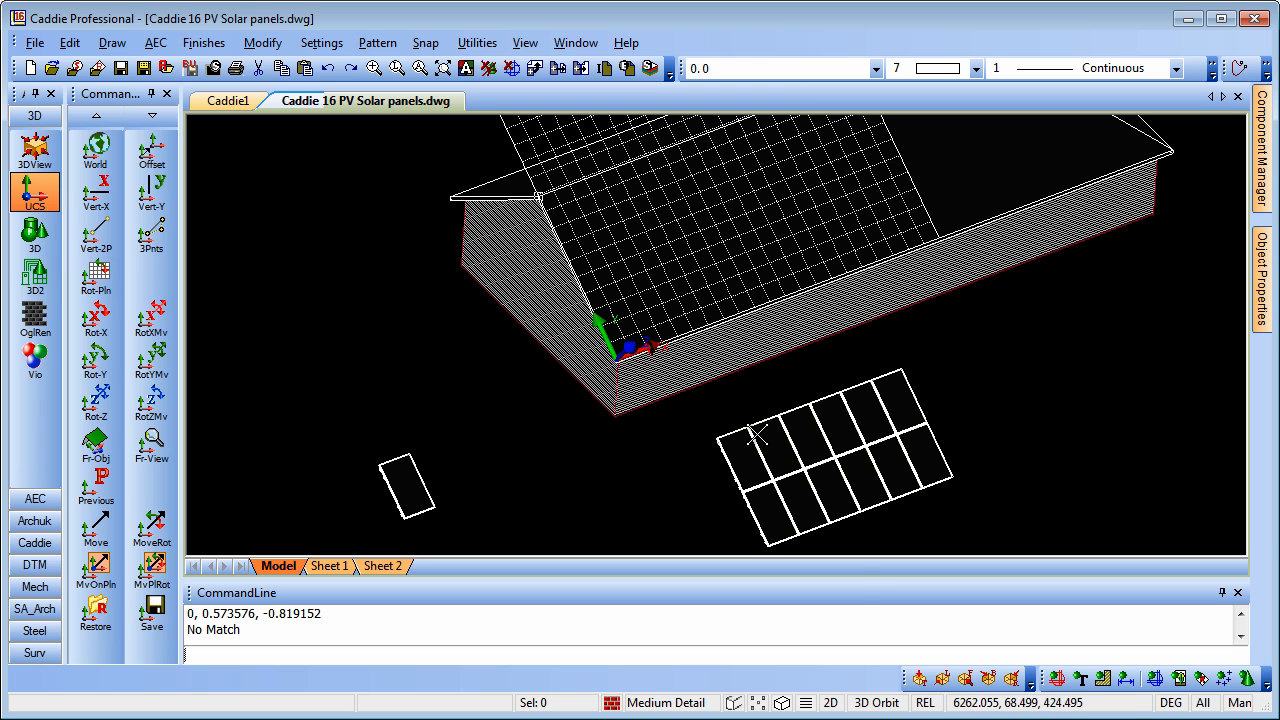
mouse_move(820, 492)
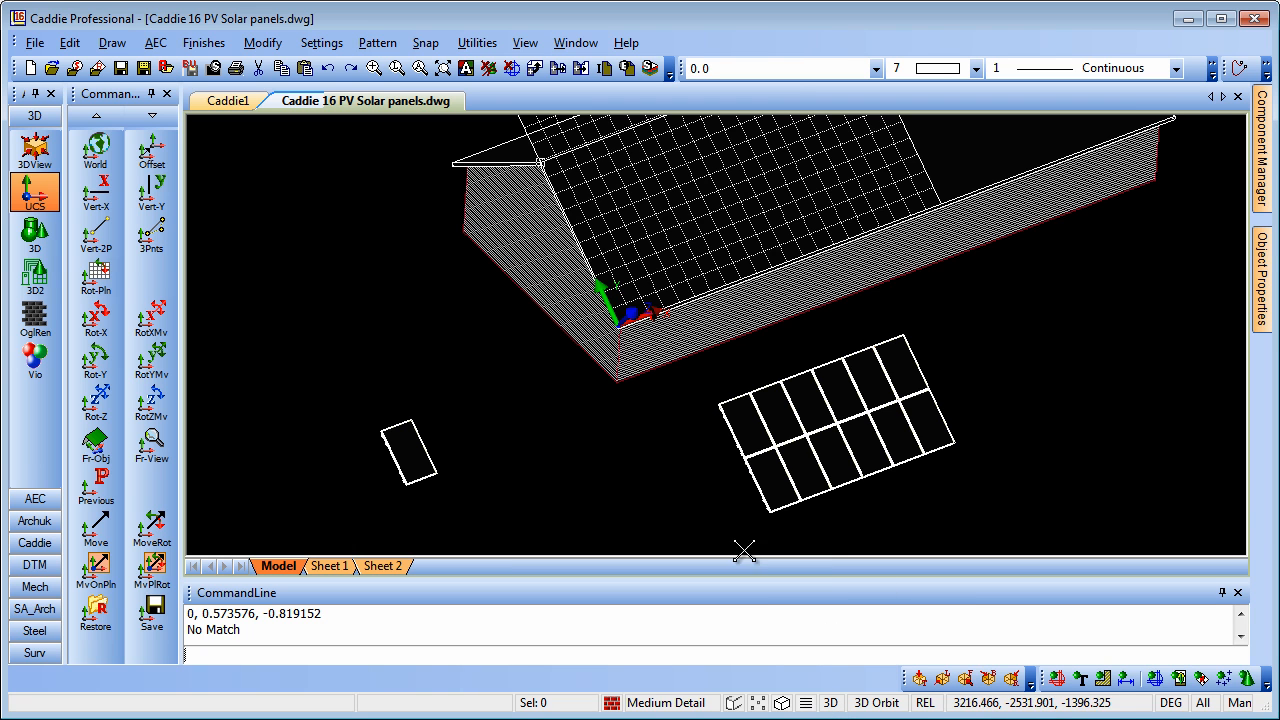
Move the tilted PV panel block from its corner base point up onto the roof slope
click(836, 436)
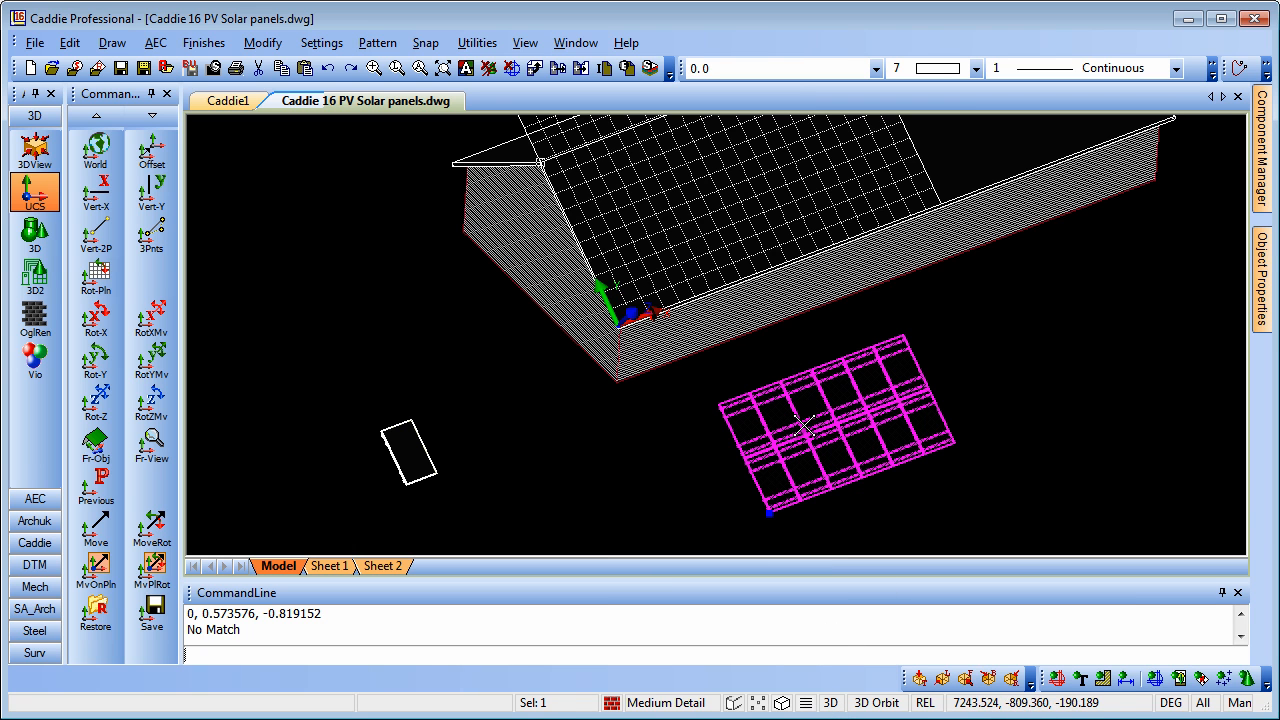
mouse_move(770, 516)
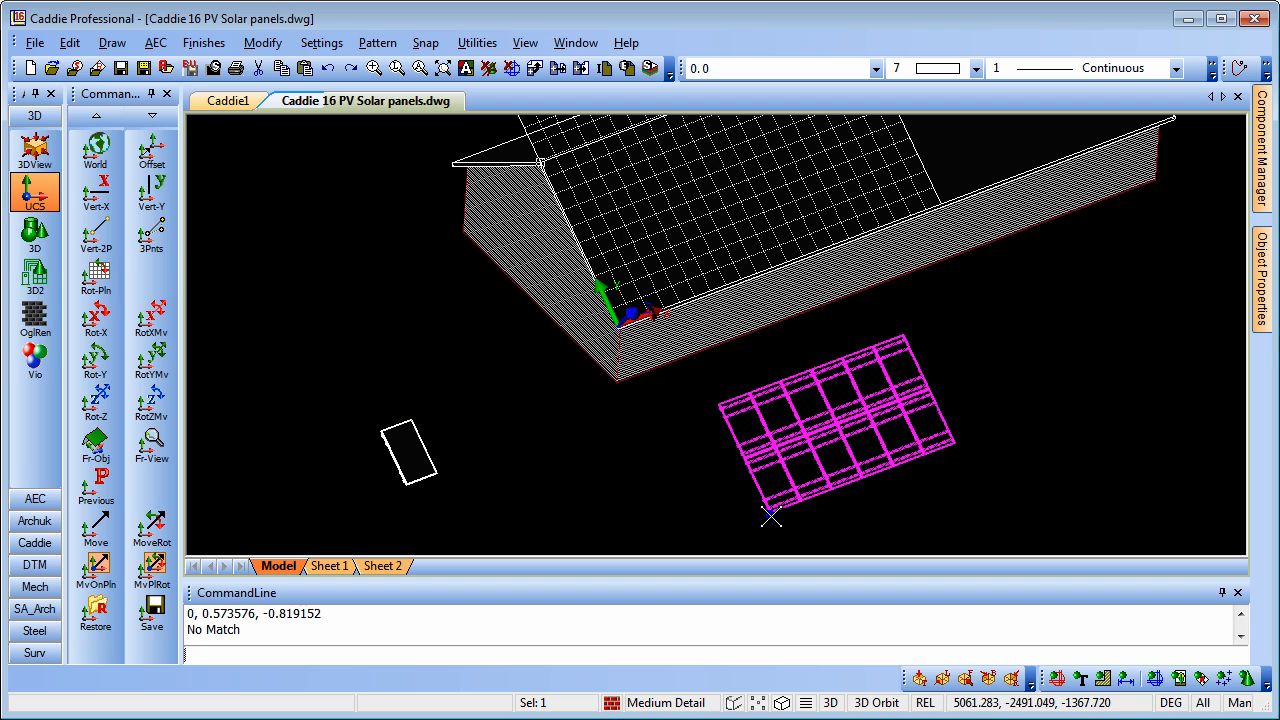
click(770, 512)
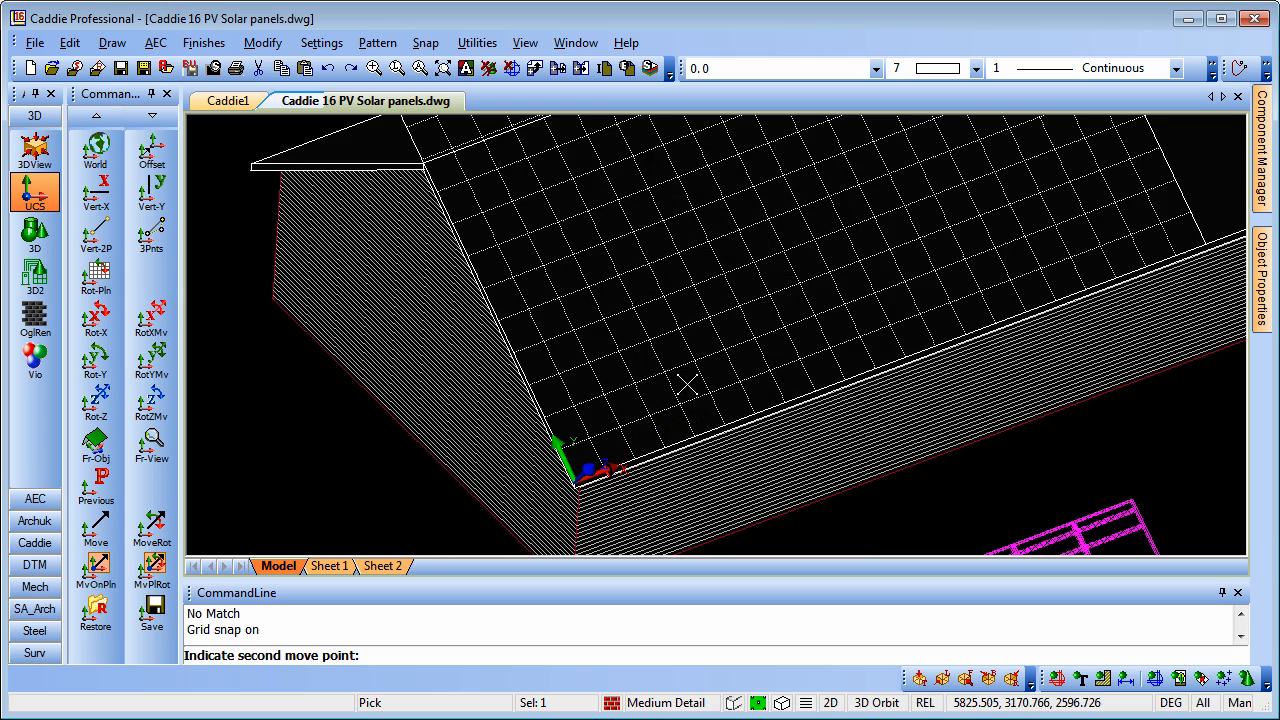
mouse_move(588, 438)
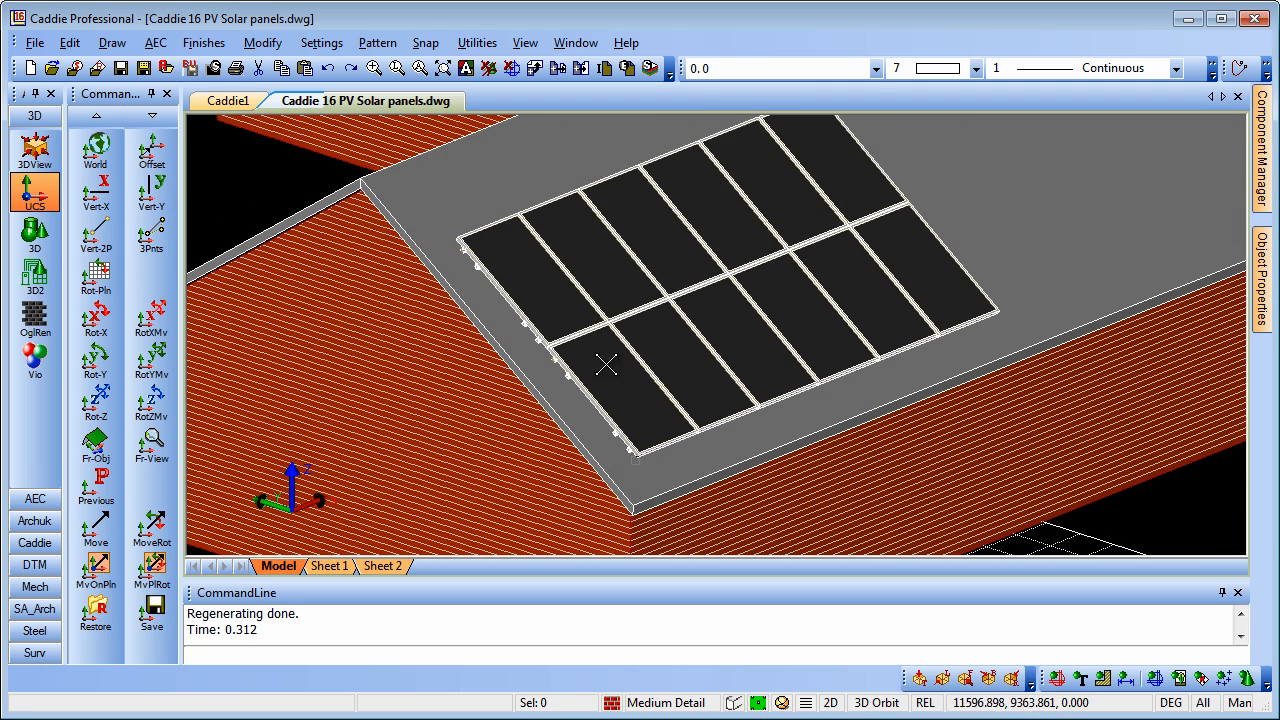
mouse_move(728, 386)
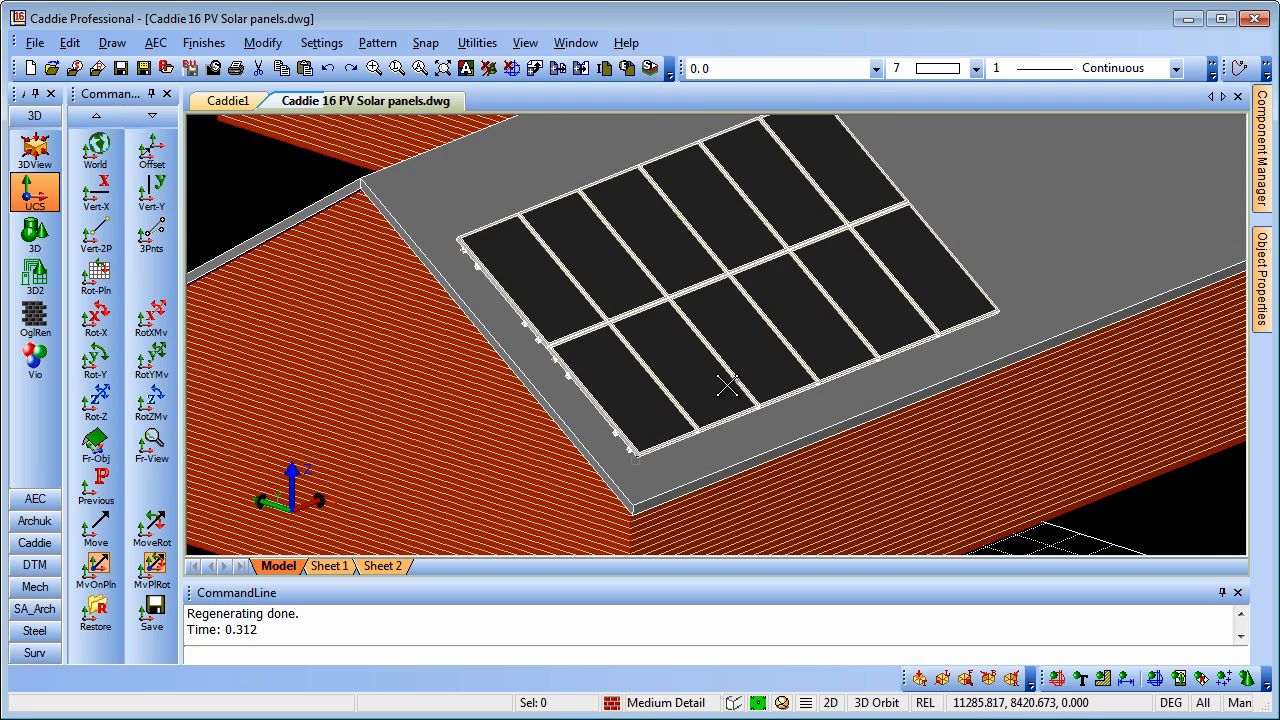